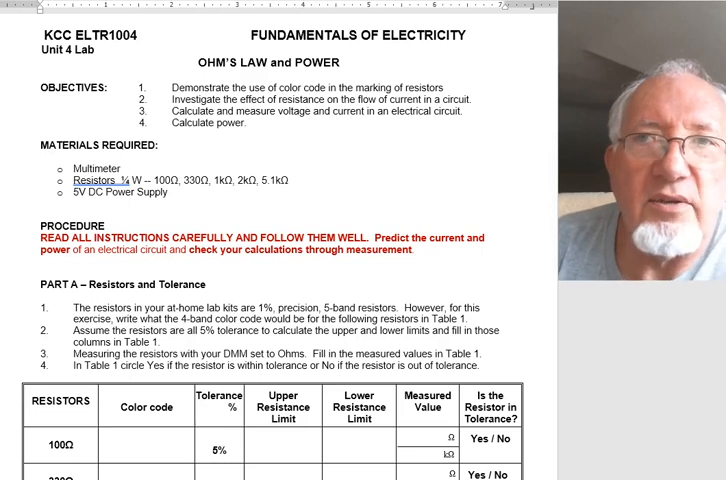
mouse_move(423, 124)
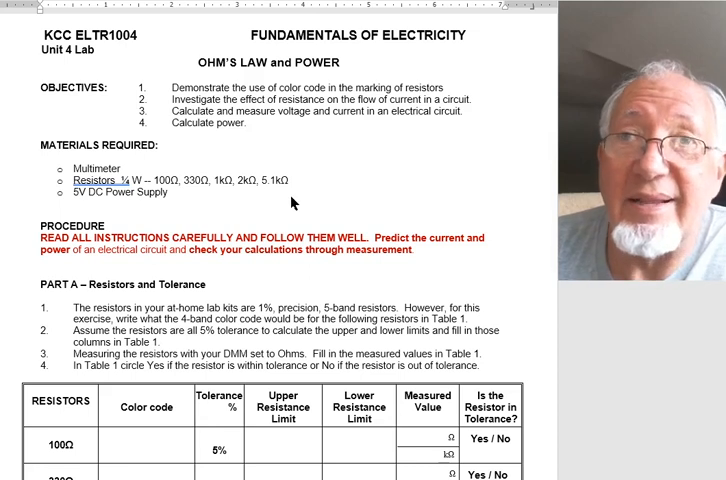
mouse_move(364, 189)
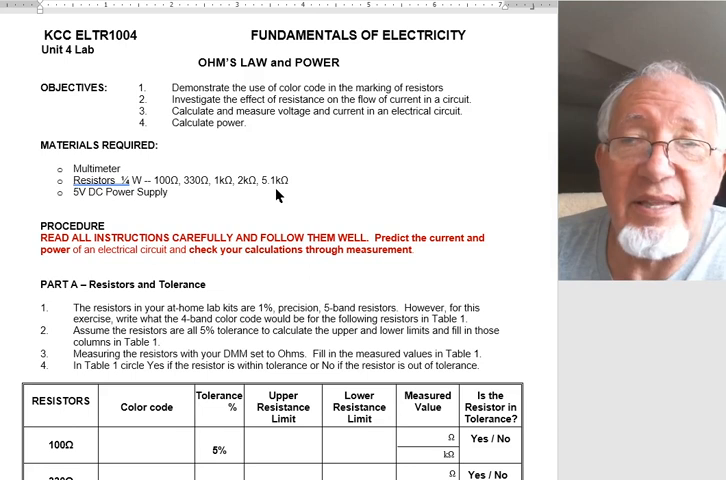
mouse_move(277, 196)
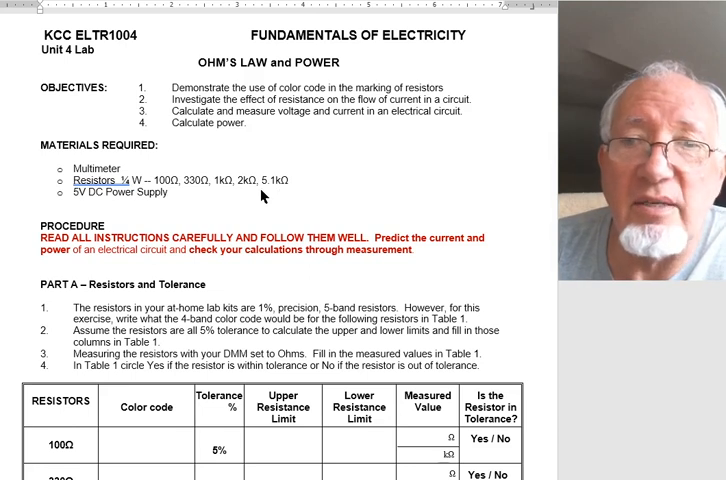
mouse_move(200, 205)
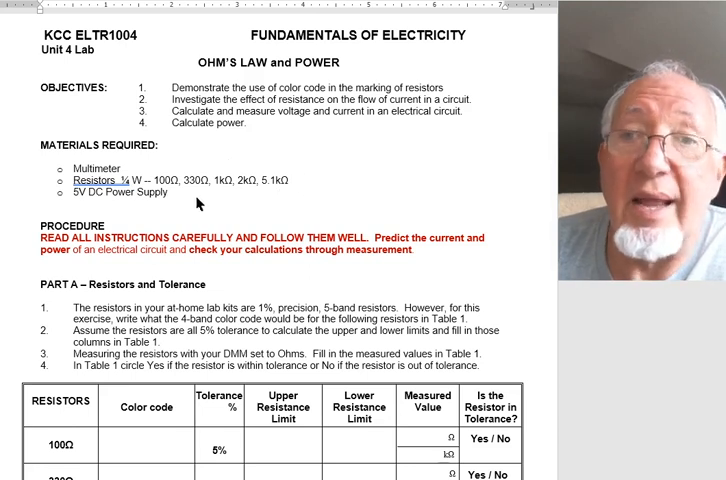
mouse_move(351, 177)
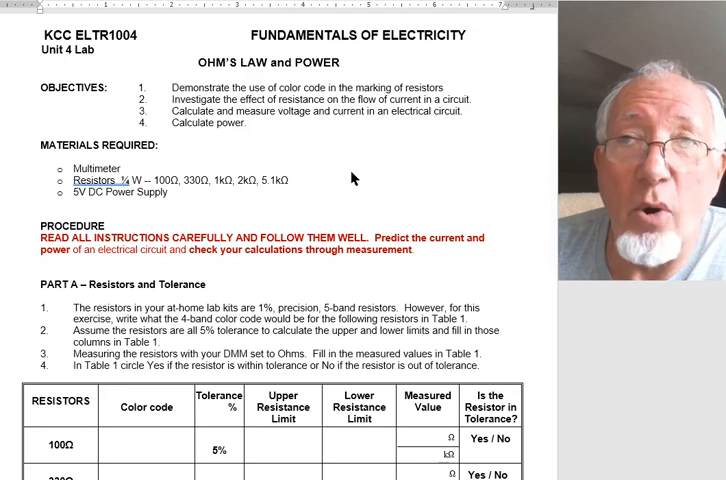
mouse_move(376, 9)
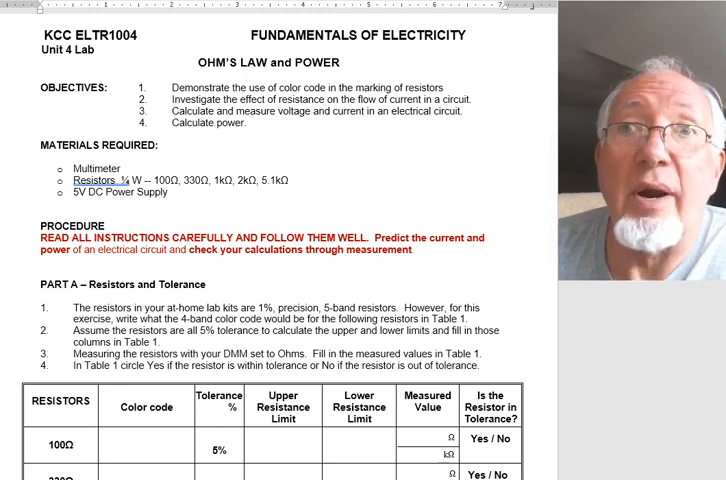
scroll(down, 3)
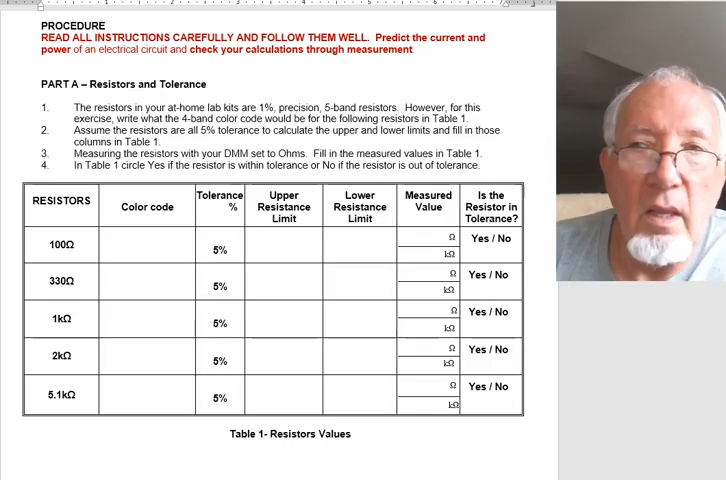
mouse_move(448, 55)
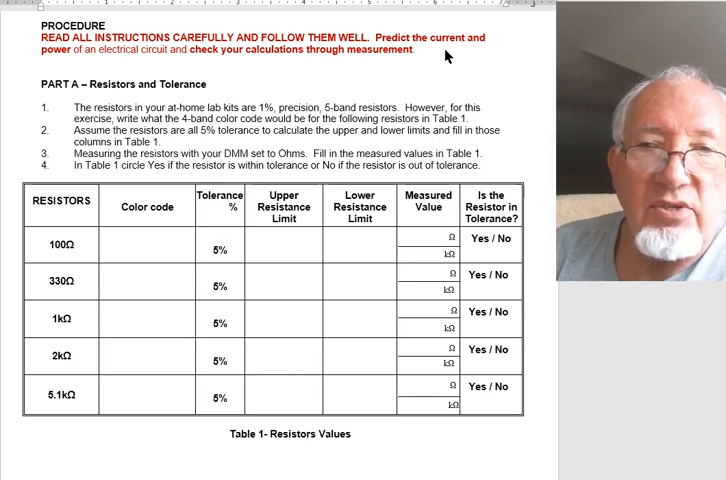
mouse_move(433, 95)
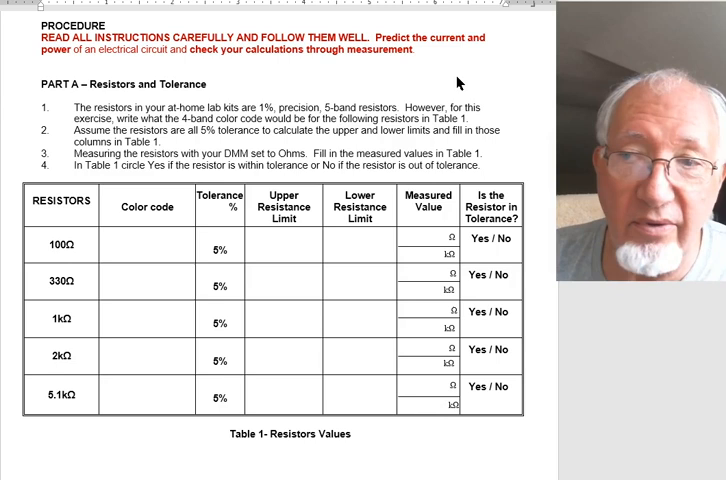
mouse_move(283, 127)
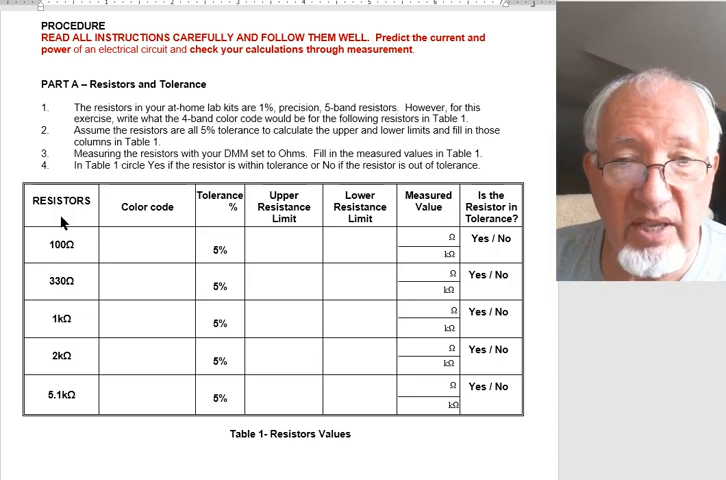
mouse_move(63, 397)
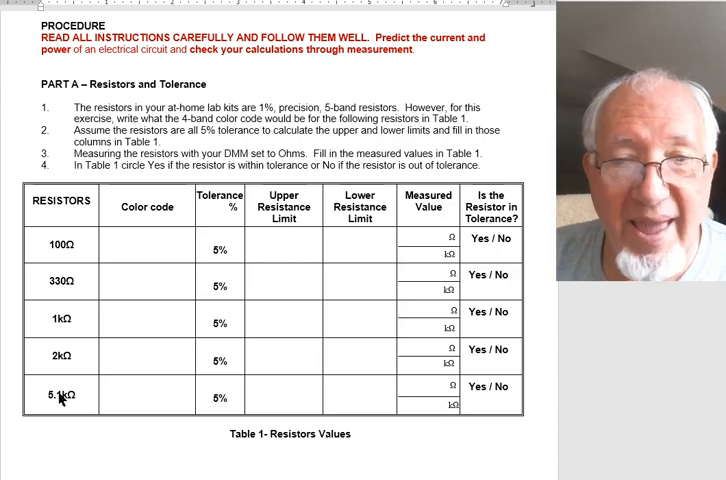
mouse_move(146, 265)
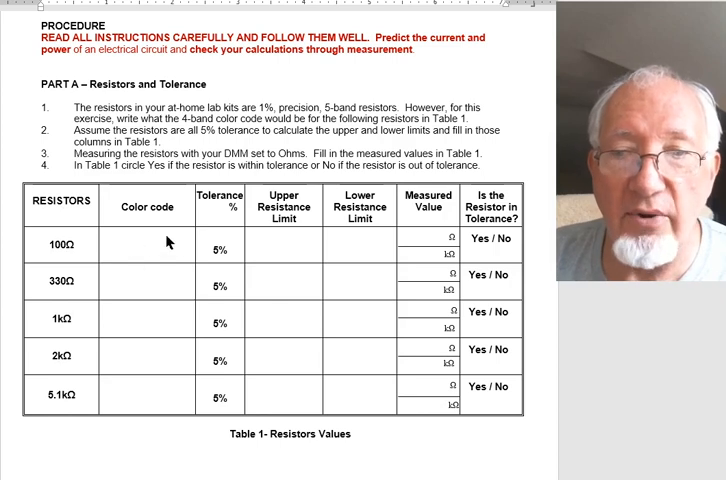
mouse_move(181, 255)
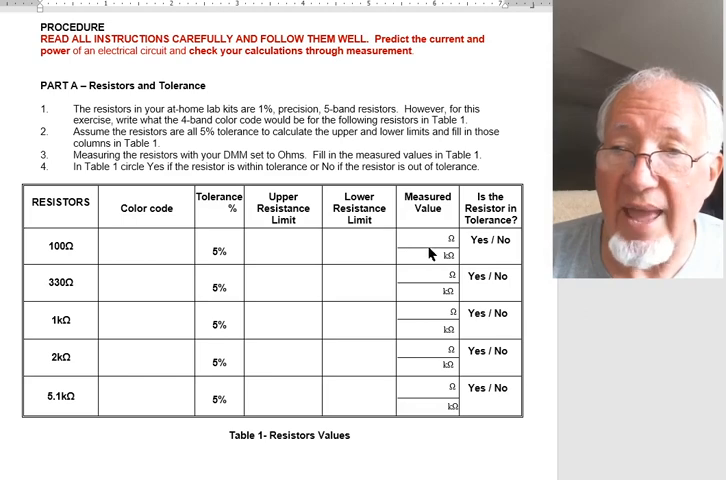
mouse_move(304, 210)
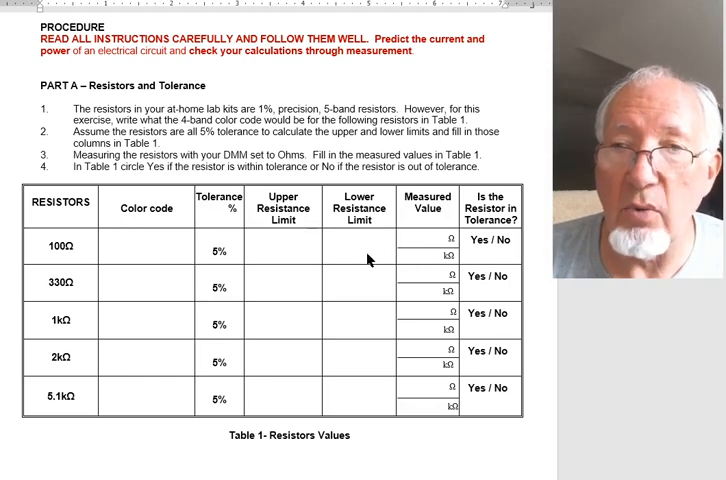
mouse_move(224, 263)
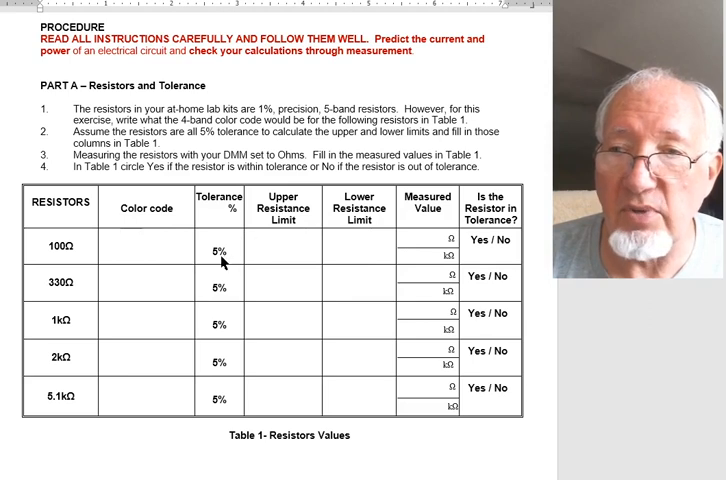
mouse_move(513, 255)
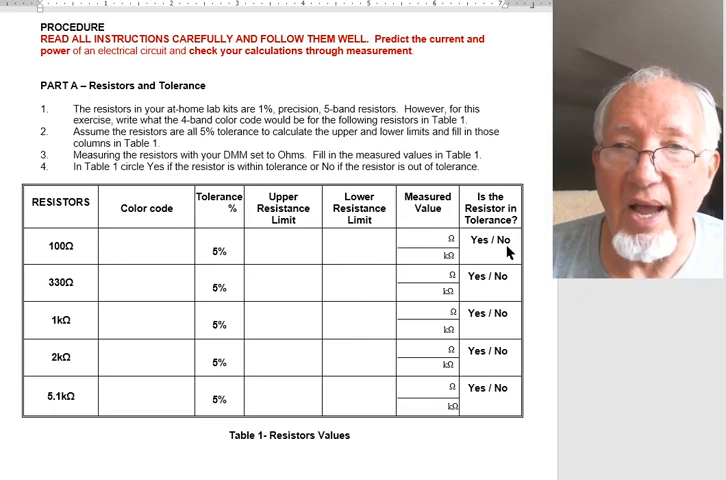
scroll(down, 3)
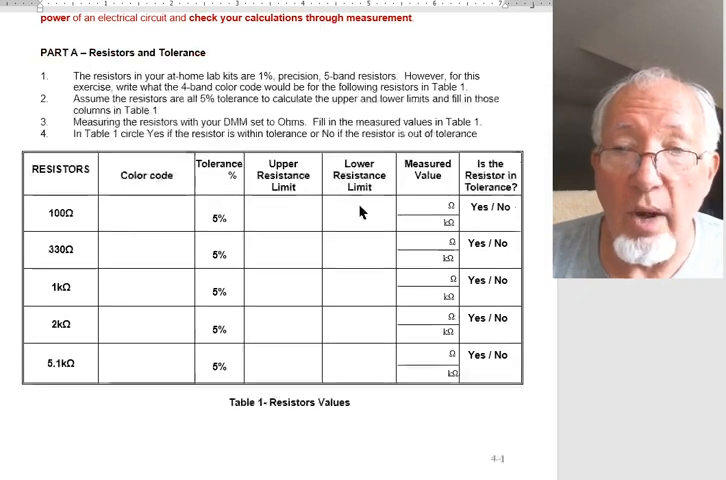
scroll(down, 3)
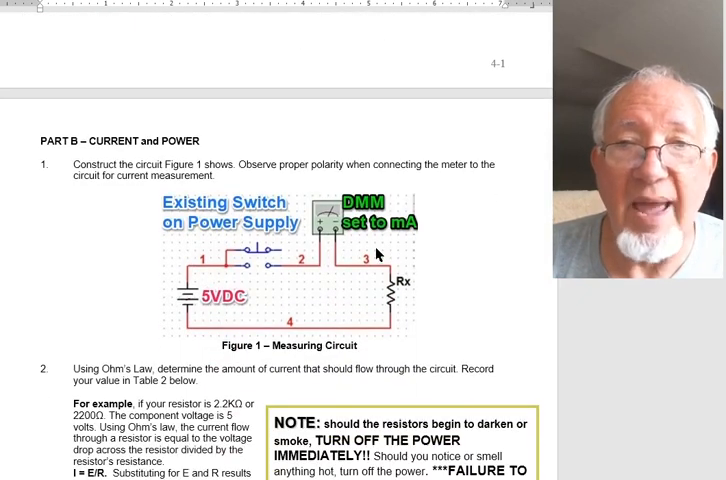
scroll(down, 3)
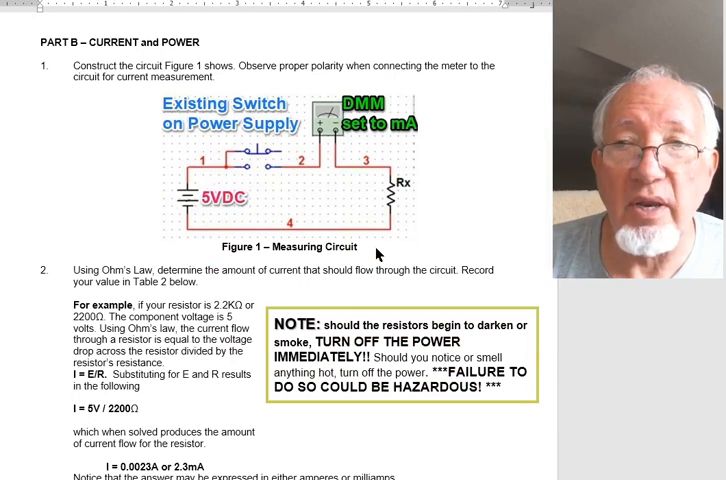
mouse_move(228, 223)
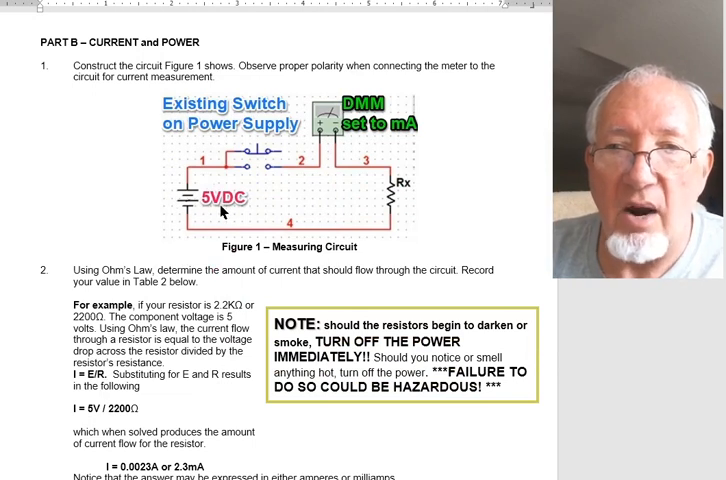
mouse_move(268, 152)
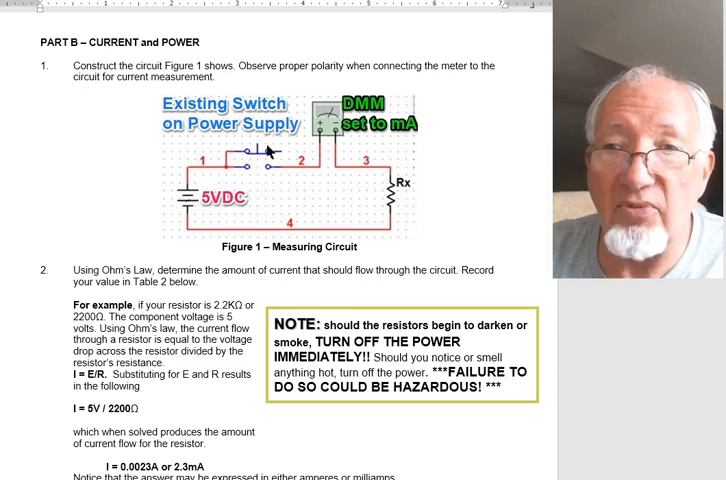
mouse_move(340, 128)
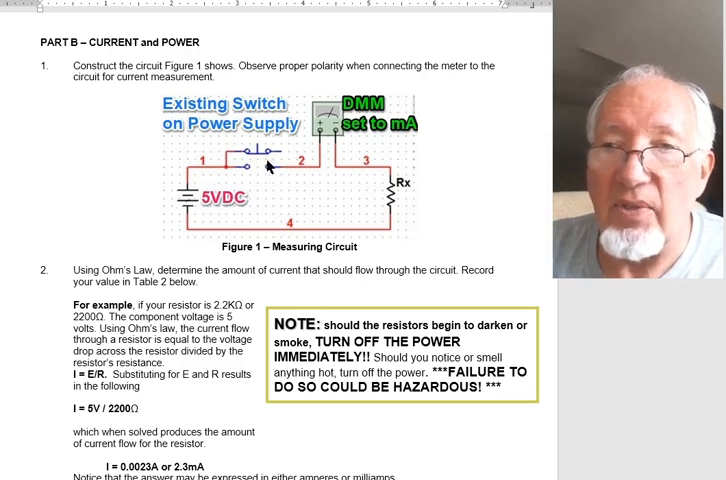
mouse_move(356, 176)
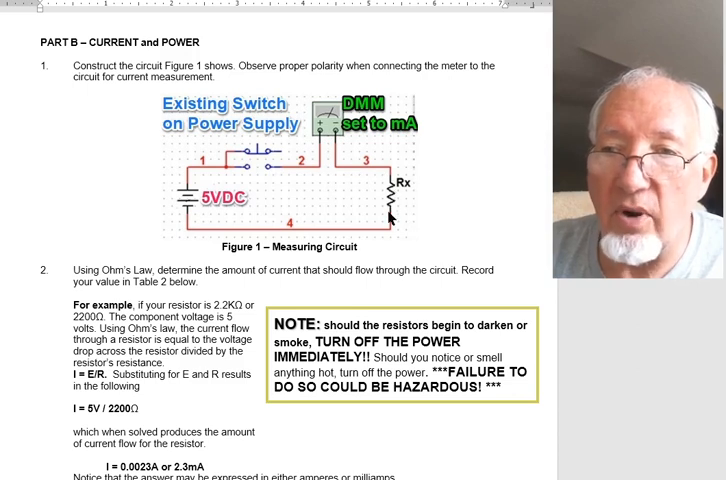
mouse_move(395, 243)
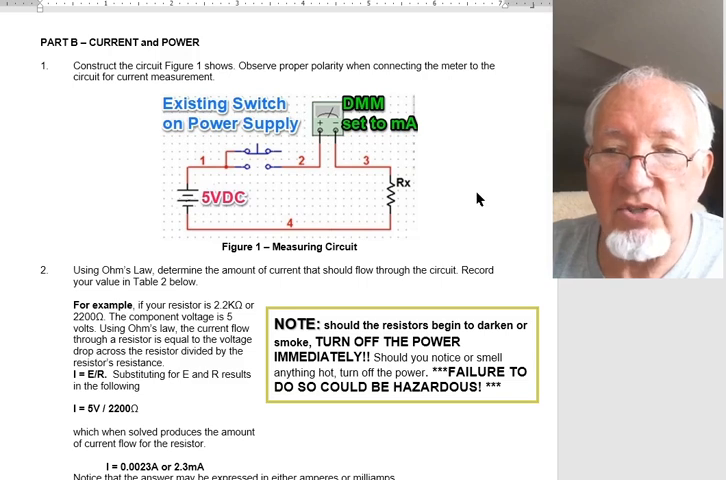
scroll(down, 3)
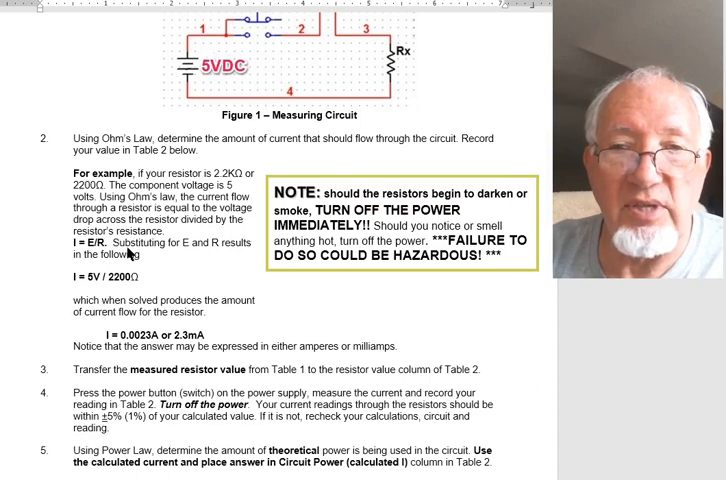
scroll(down, 3)
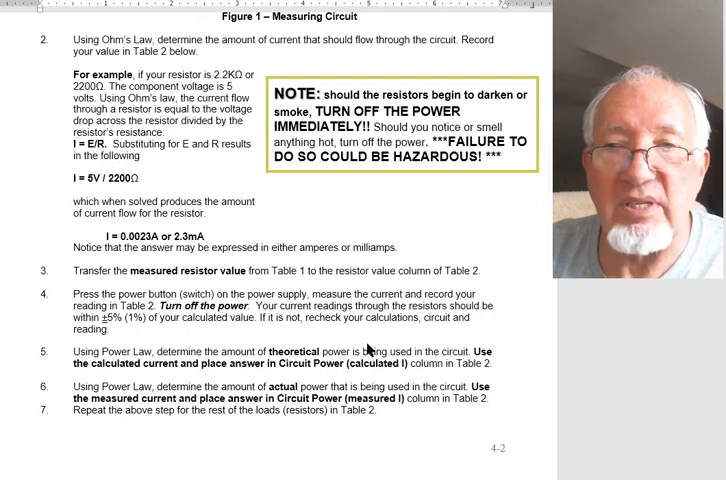
scroll(down, 3)
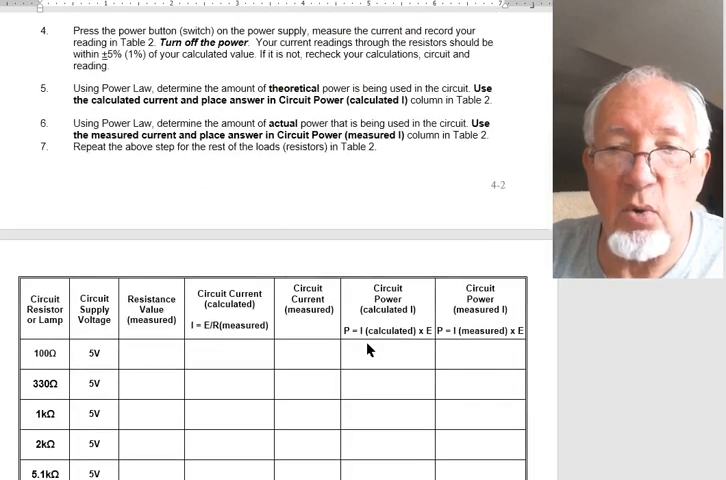
scroll(down, 3)
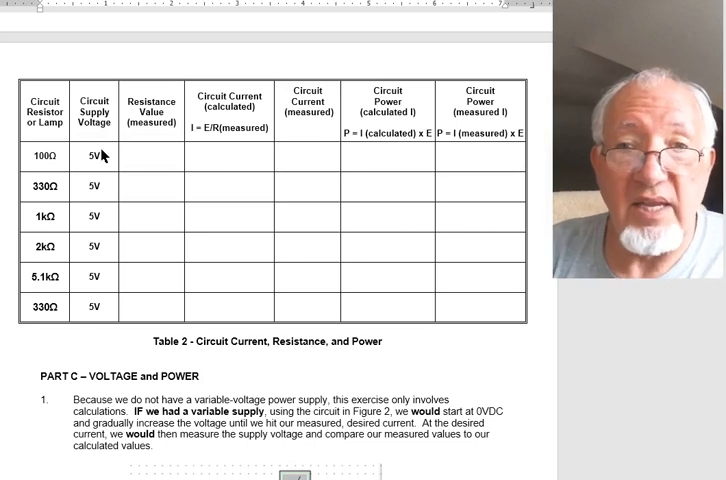
mouse_move(157, 83)
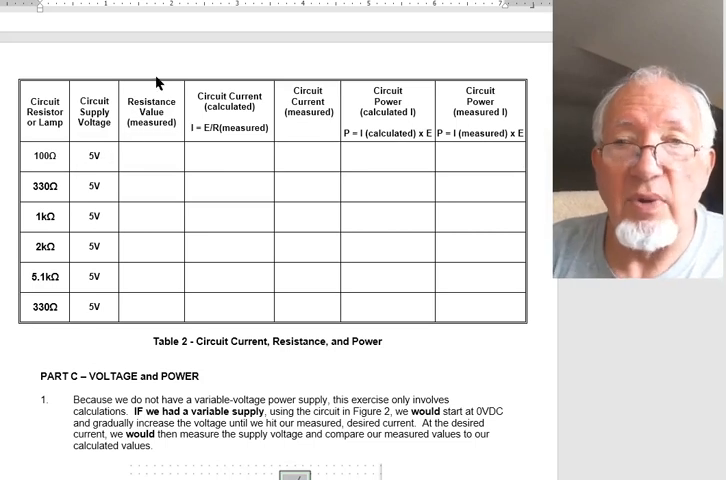
mouse_move(152, 162)
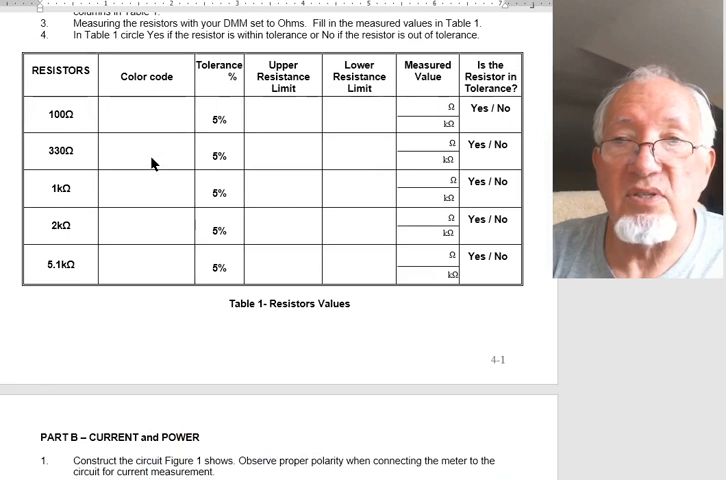
mouse_move(418, 108)
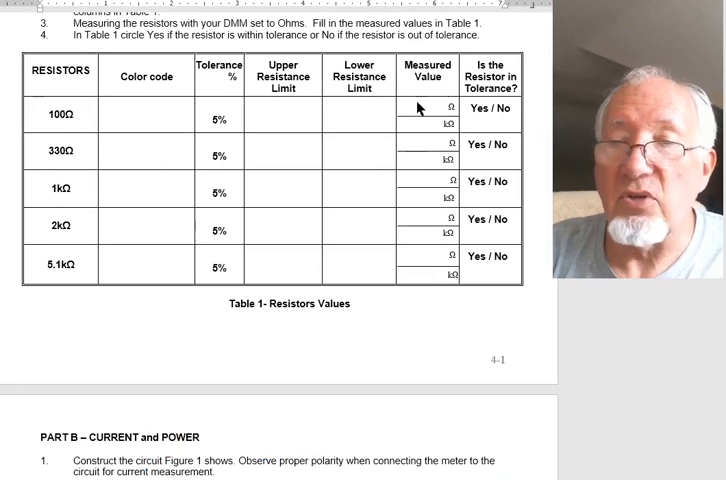
scroll(down, 3)
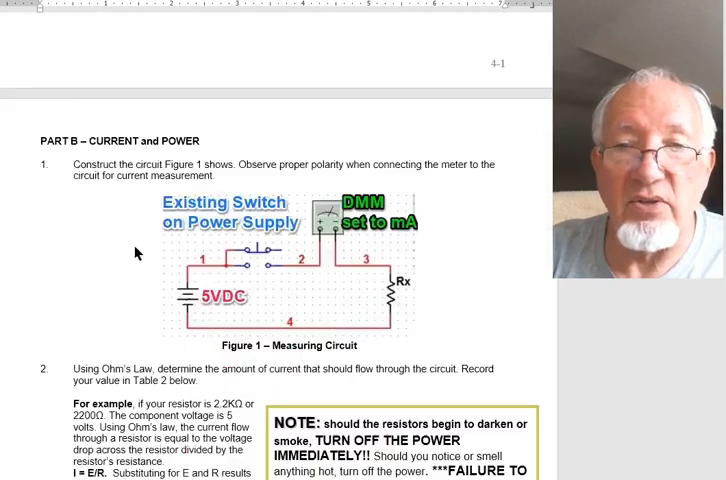
scroll(down, 3)
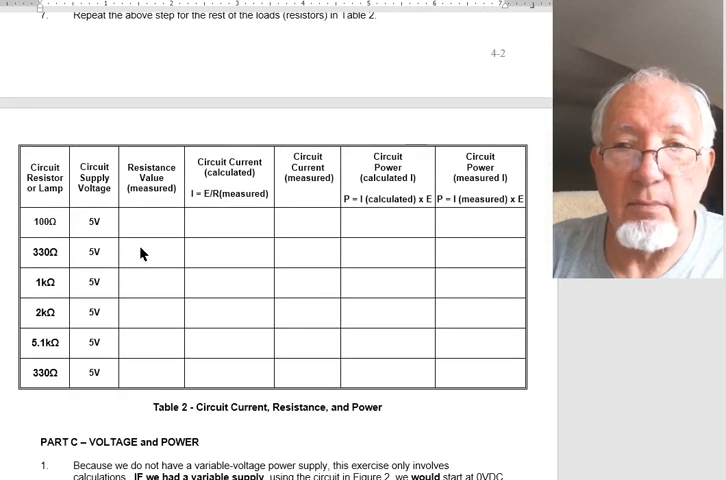
mouse_move(143, 354)
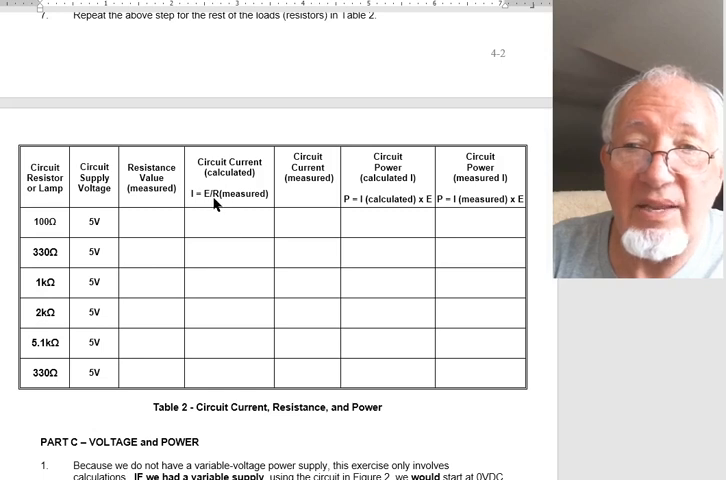
mouse_move(167, 222)
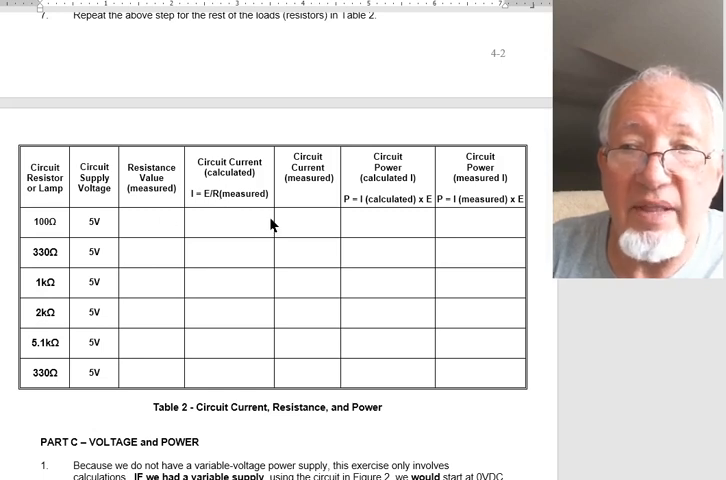
mouse_move(309, 197)
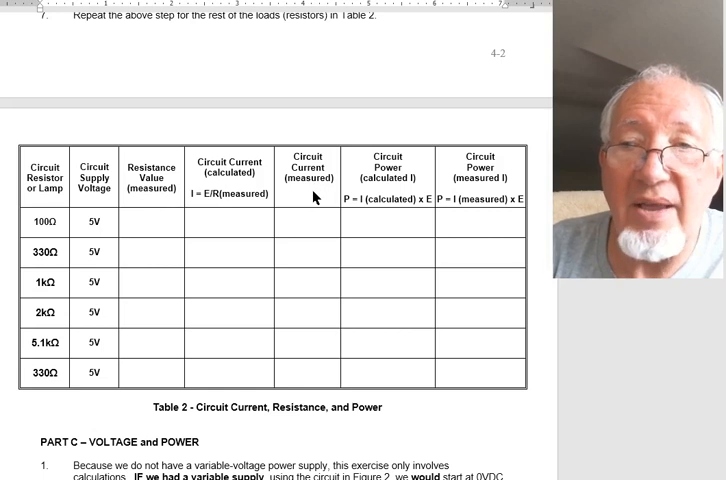
mouse_move(88, 212)
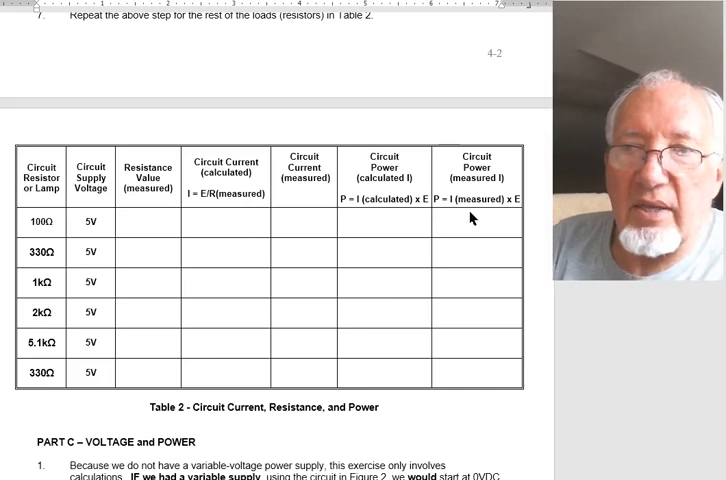
mouse_move(428, 200)
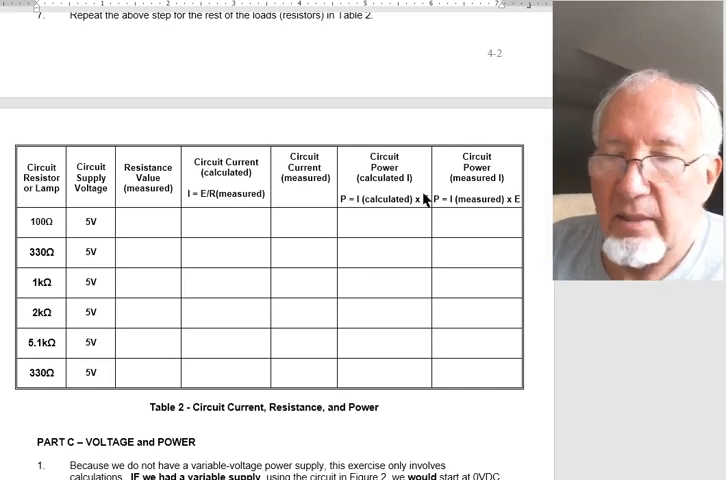
mouse_move(392, 215)
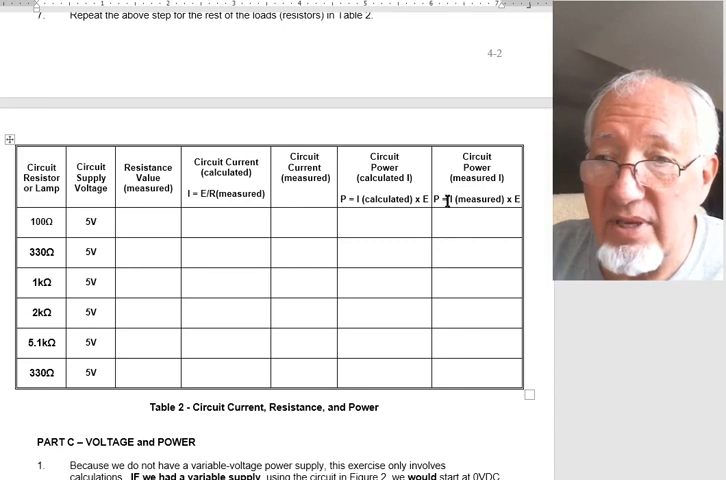
mouse_move(460, 332)
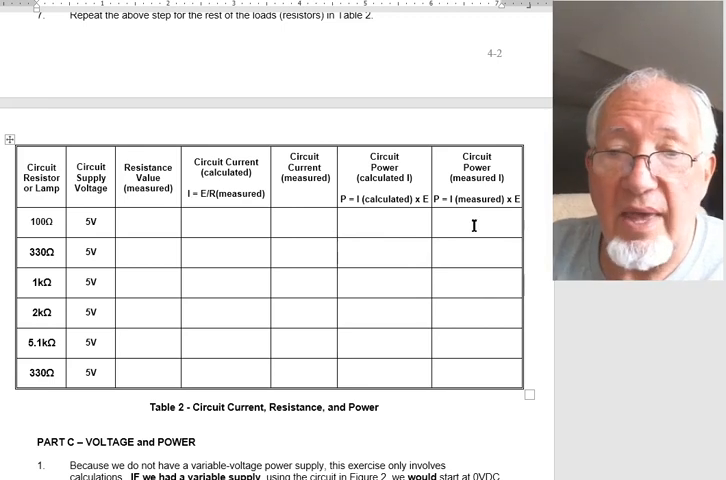
scroll(down, 3)
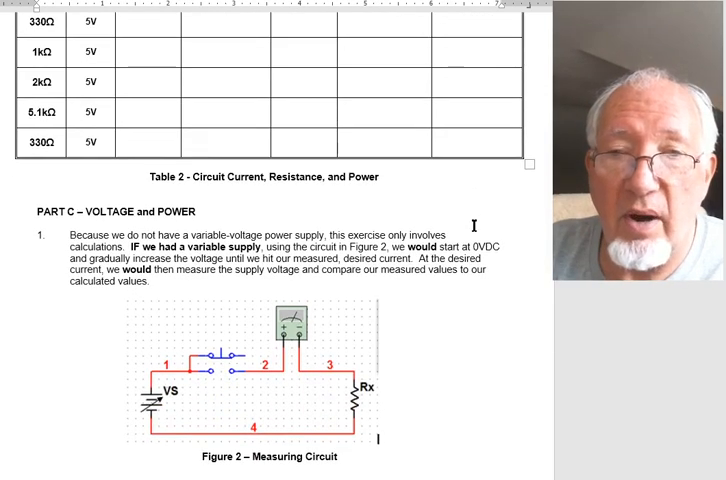
scroll(down, 3)
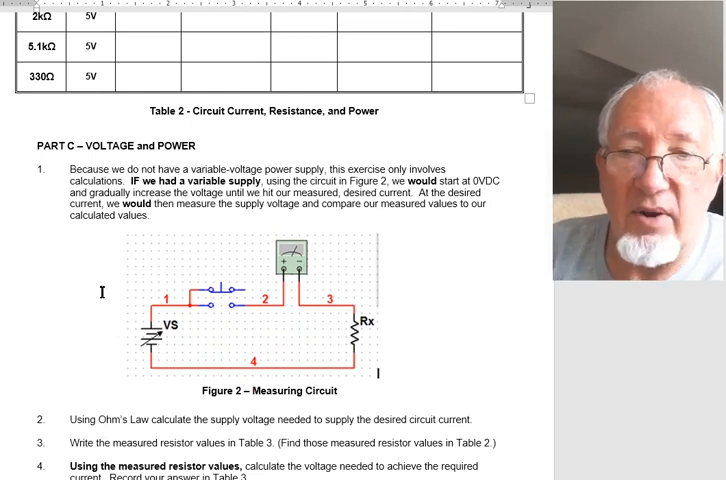
scroll(down, 3)
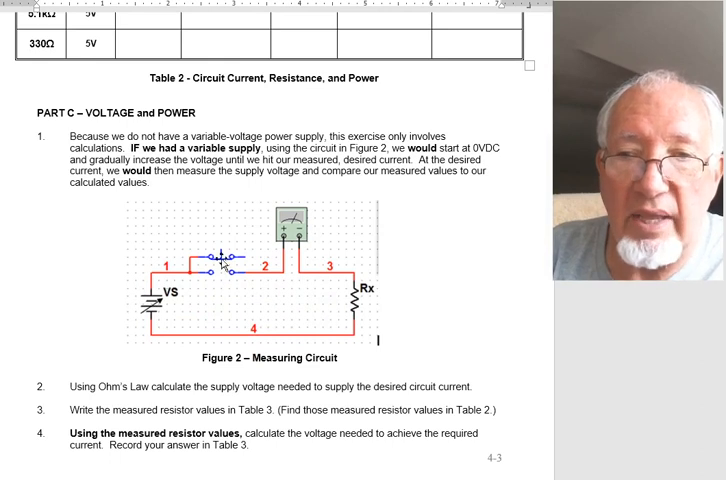
mouse_move(375, 308)
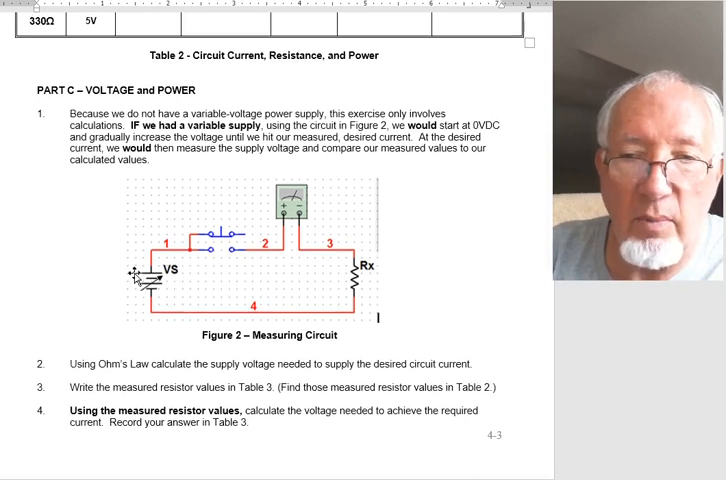
scroll(down, 3)
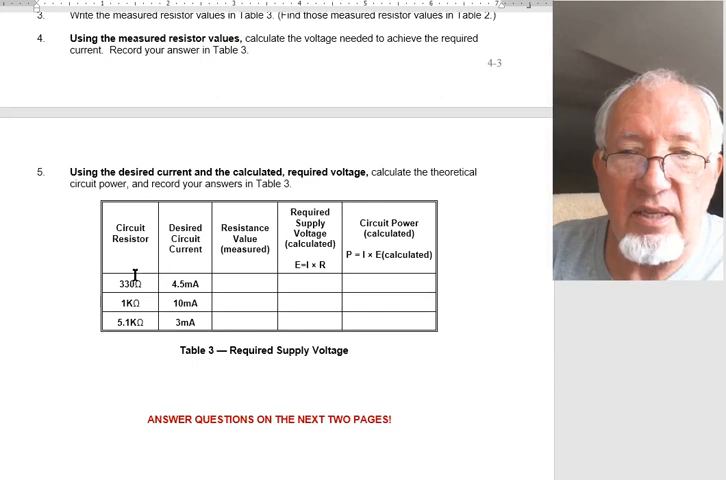
scroll(down, 3)
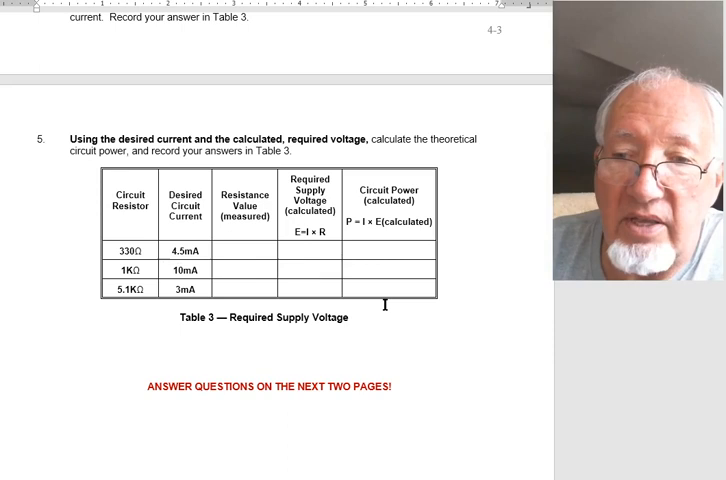
mouse_move(472, 368)
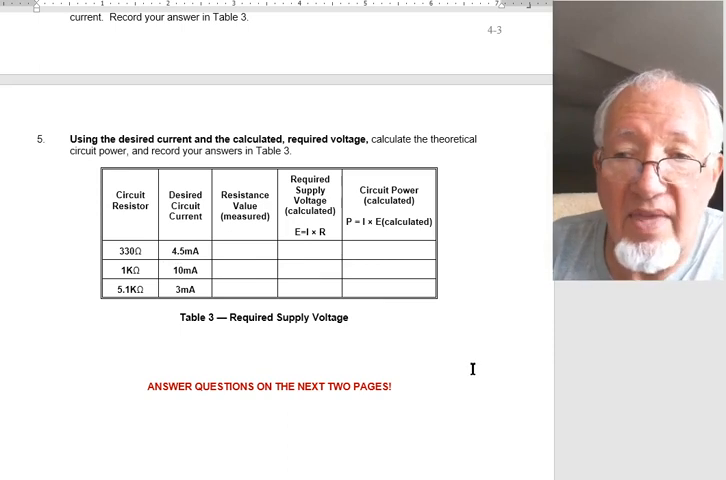
scroll(down, 3)
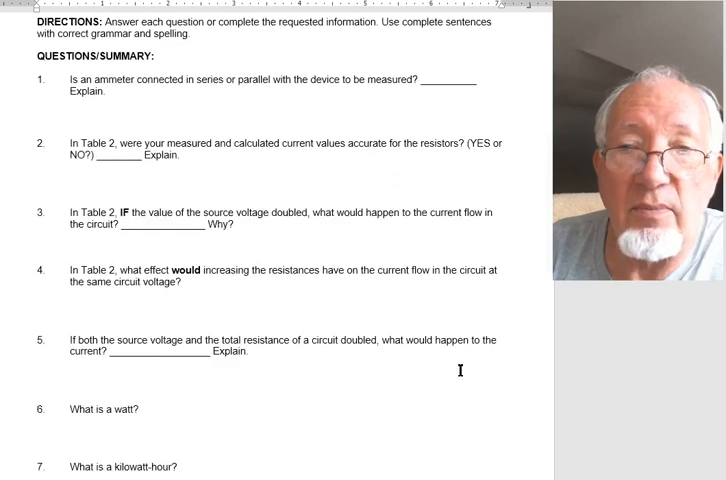
scroll(down, 3)
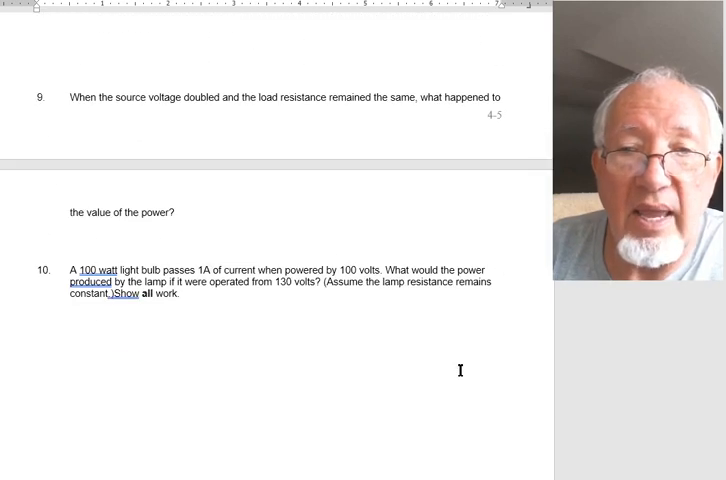